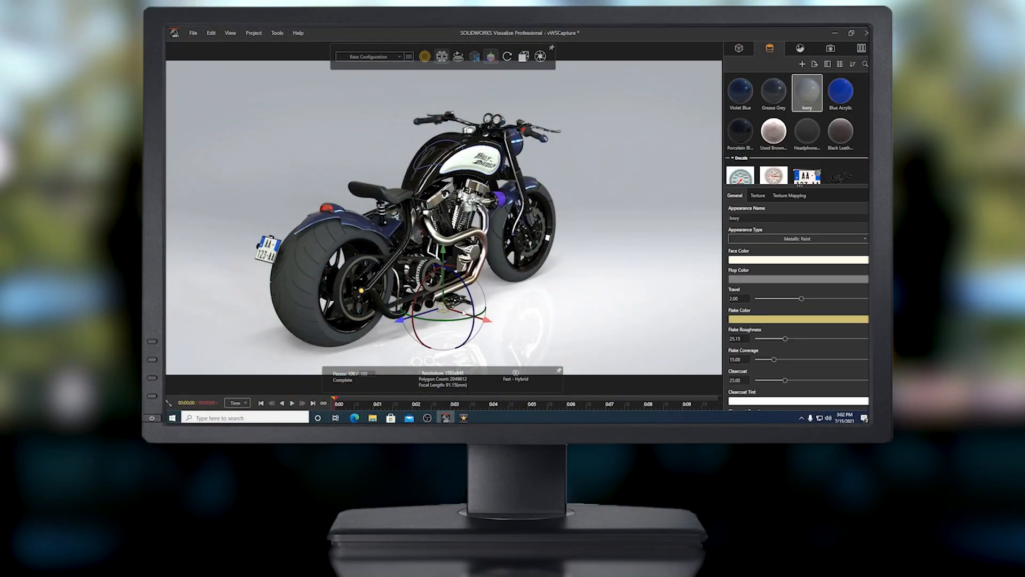
Assign the Dark Chrome appearance to the selected frame, exhaust and fender parts
left_click(738, 48)
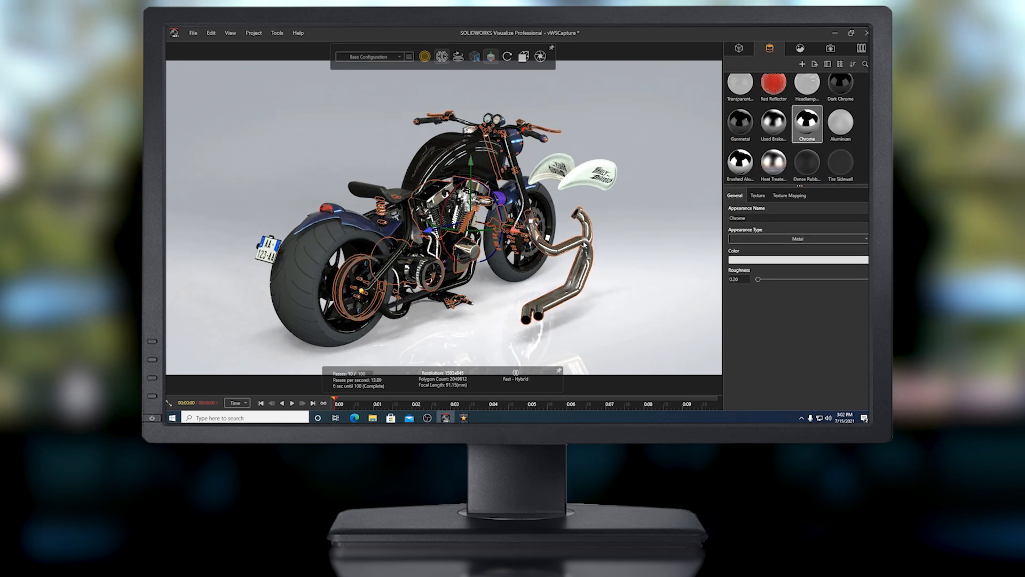
left_click(840, 101)
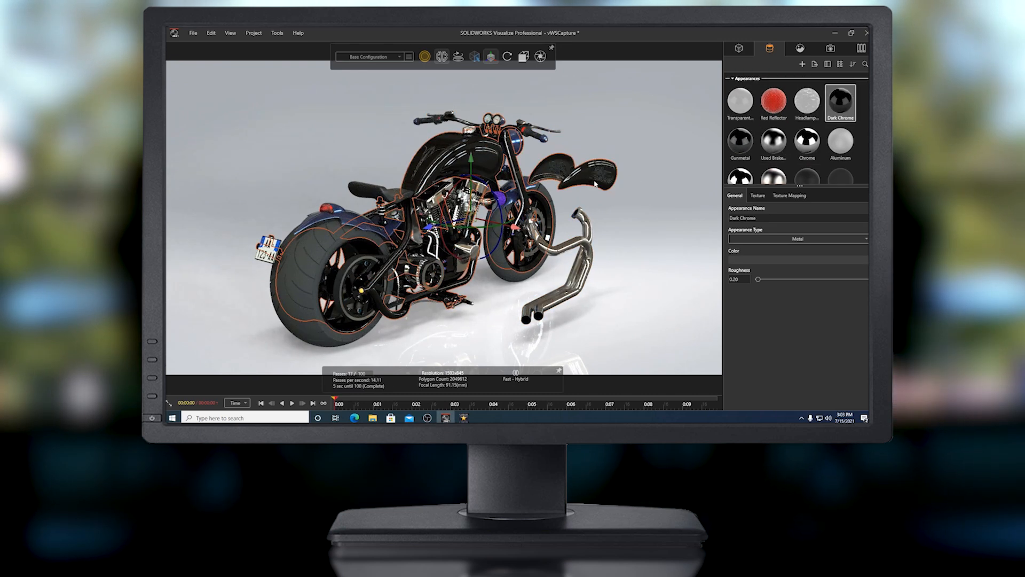
Make the OldWarehouse HDR the active scene environment behind the motorcycle
left_click(806, 125)
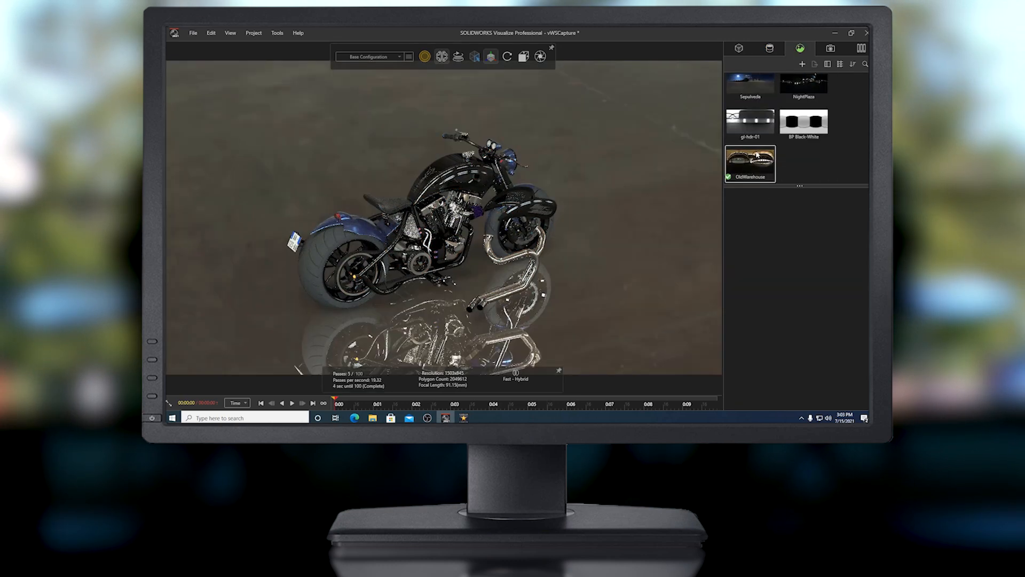
left_click(750, 163)
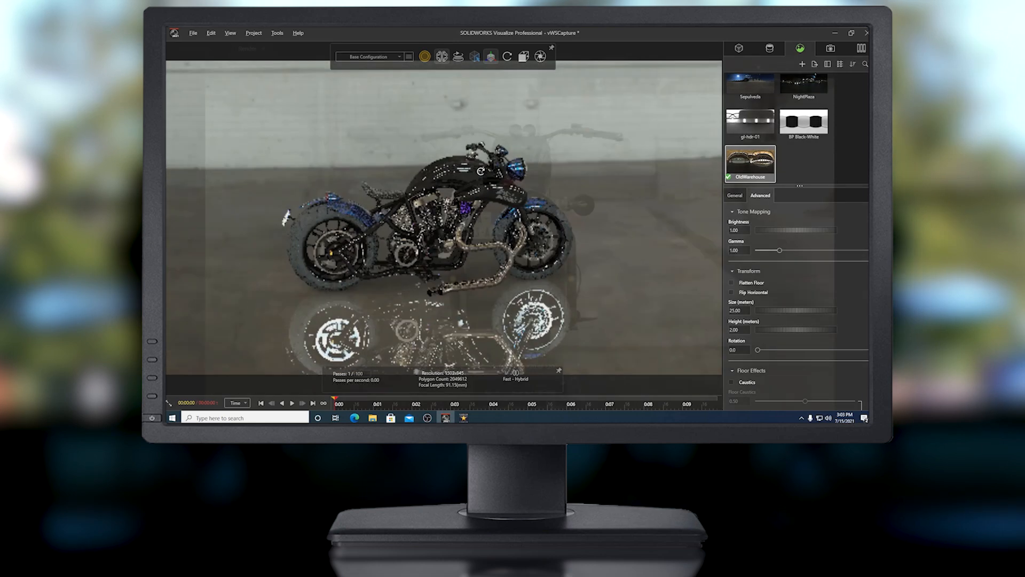